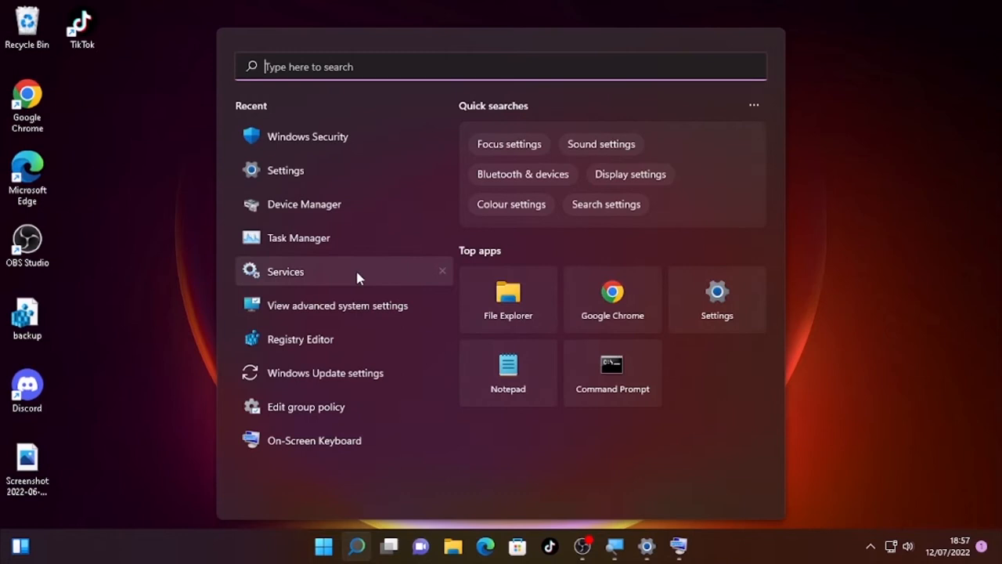
Step: Uninstall Google Chrome from Control Panel's Programs and Features list
text(control Panel)
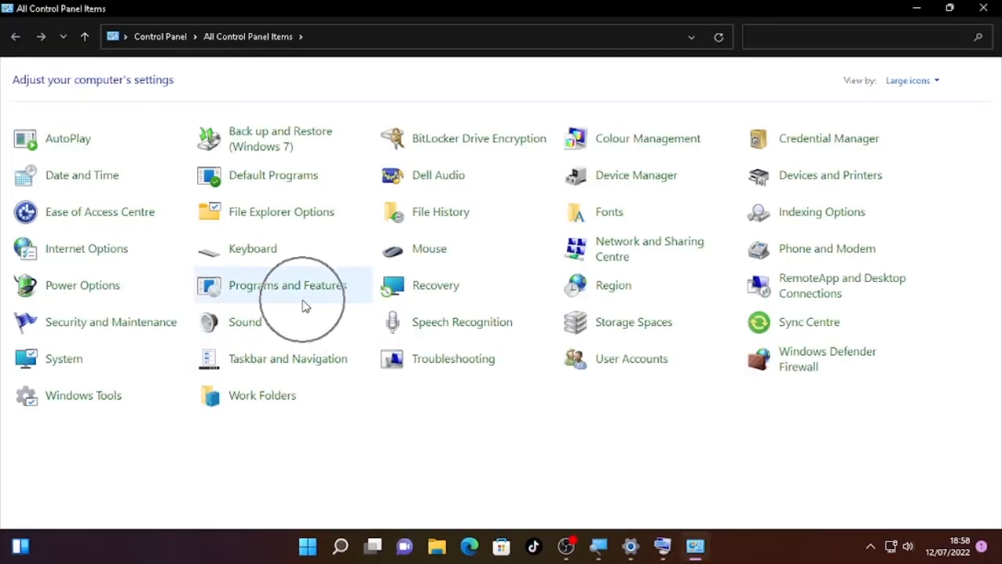
click(288, 285)
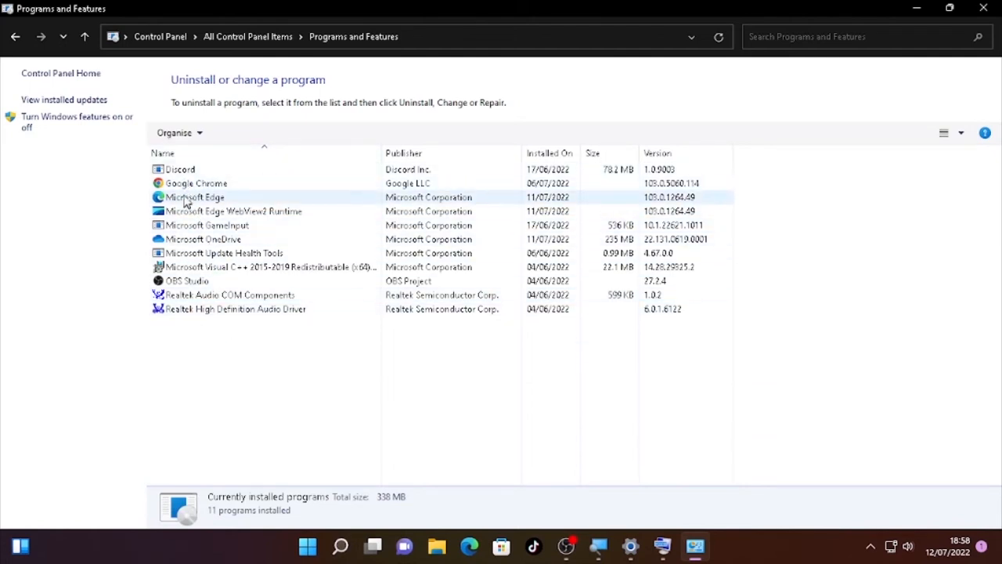
click(195, 181)
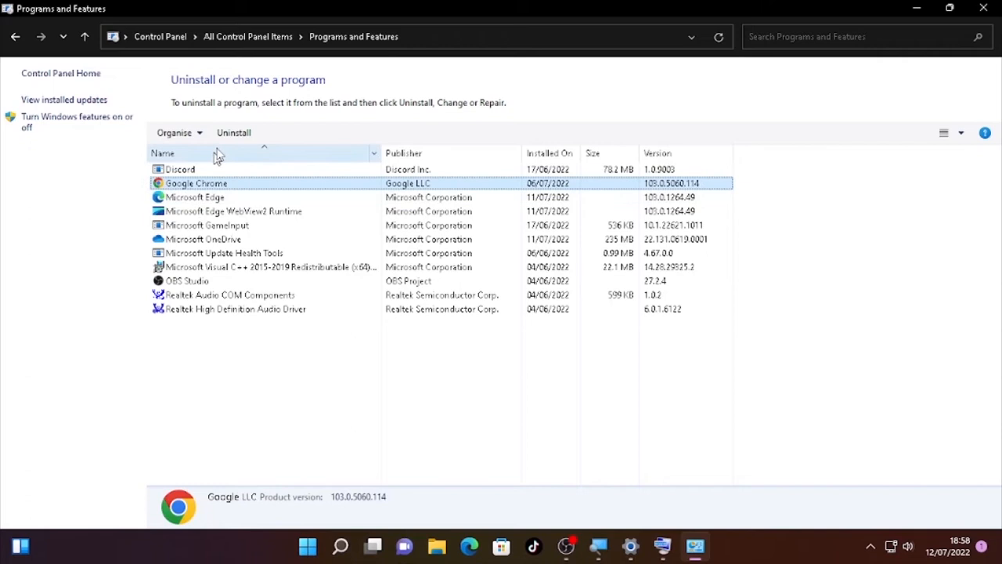
mouse_move(233, 132)
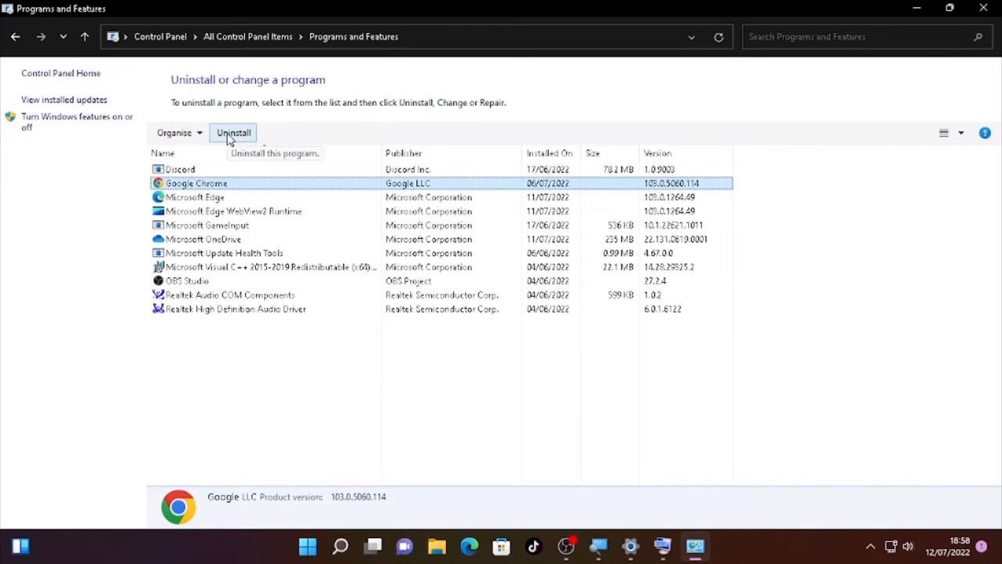
mouse_move(249, 149)
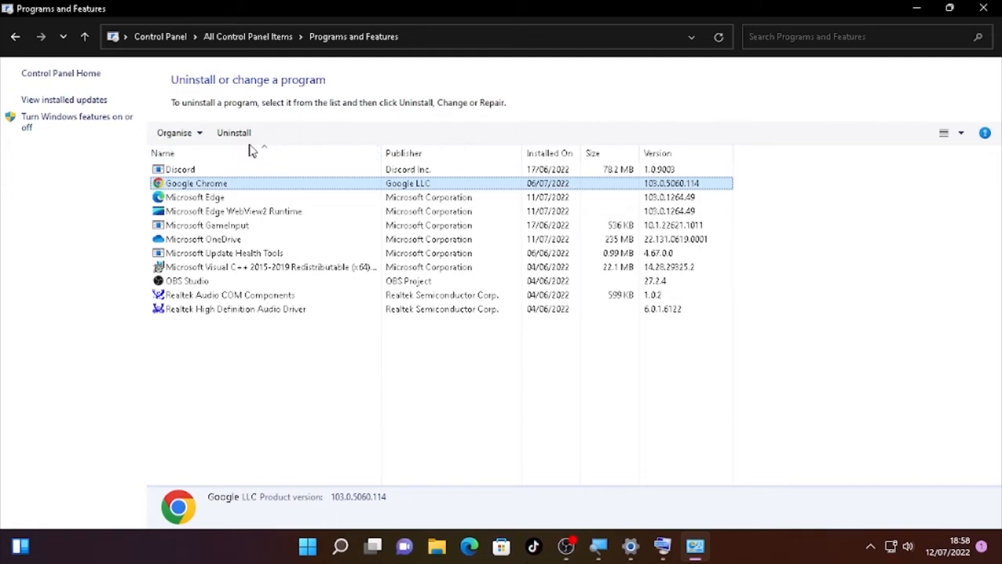
click(984, 6)
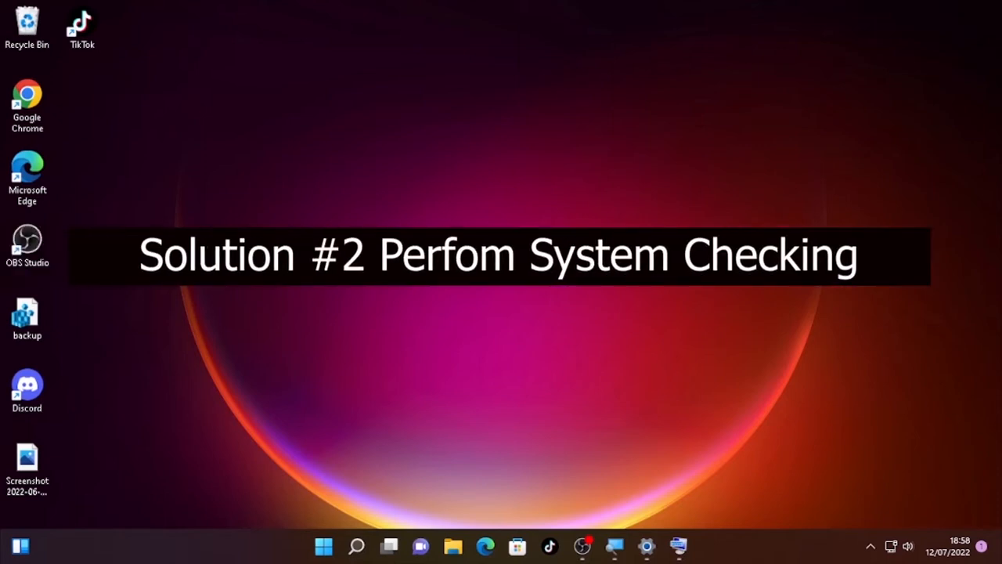
Step: Launch Command Prompt as administrator via the search panel (cmd)
click(357, 547)
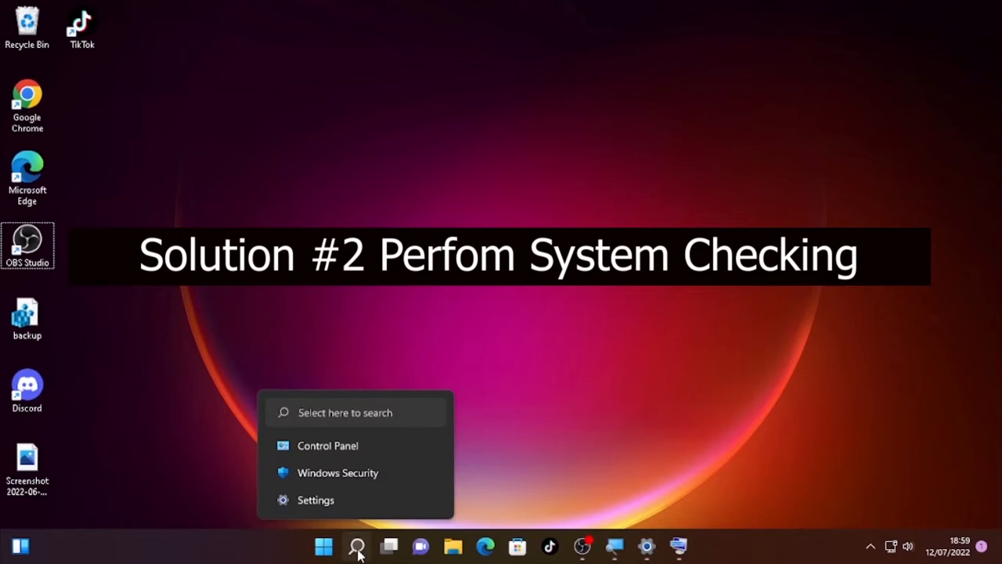
click(357, 546)
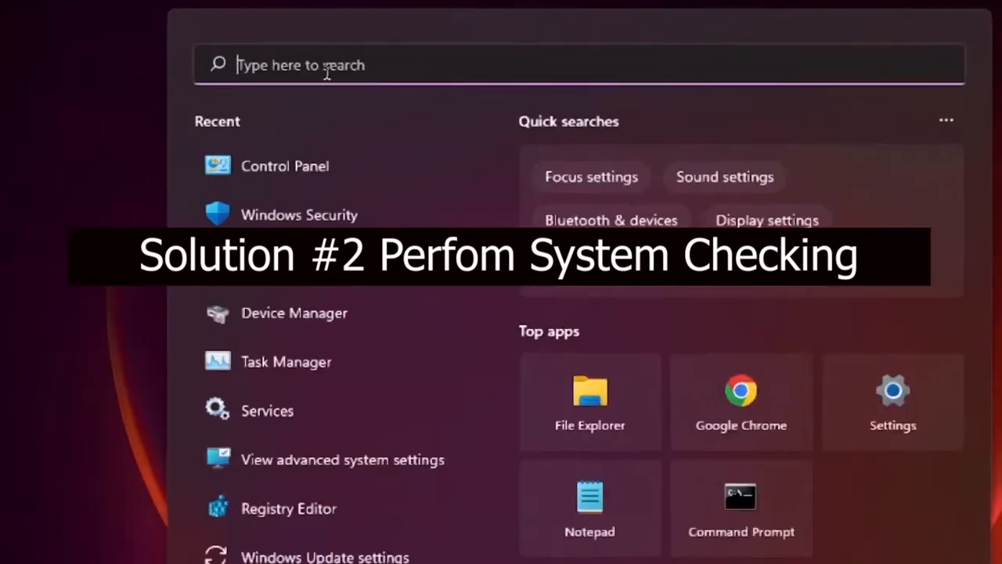
text(cmd)
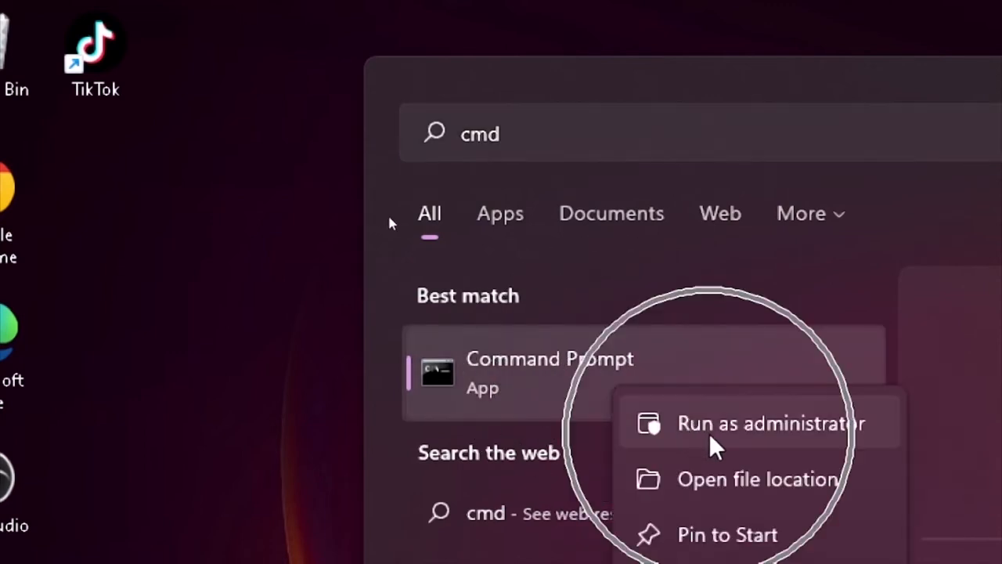
click(771, 423)
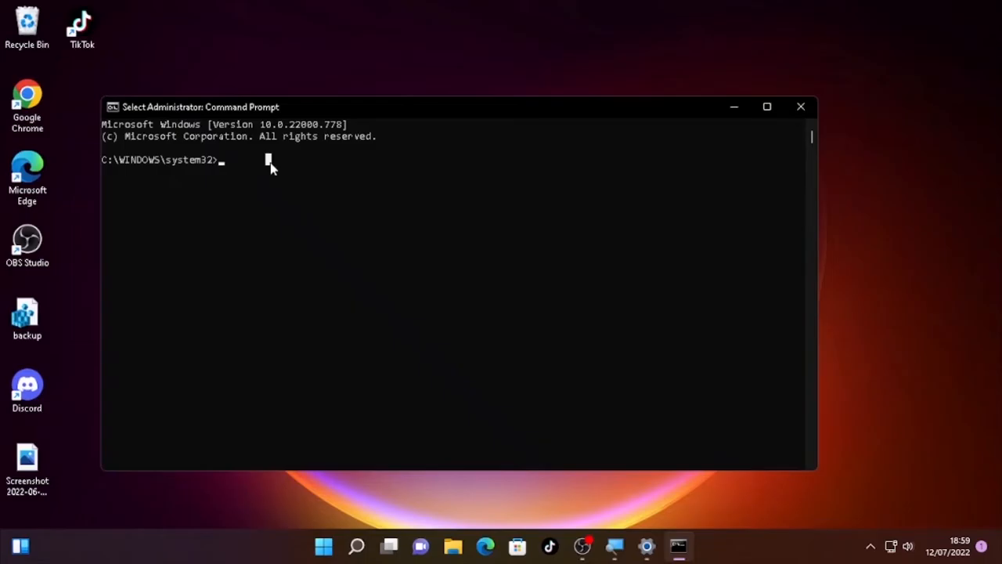
mouse_move(228, 171)
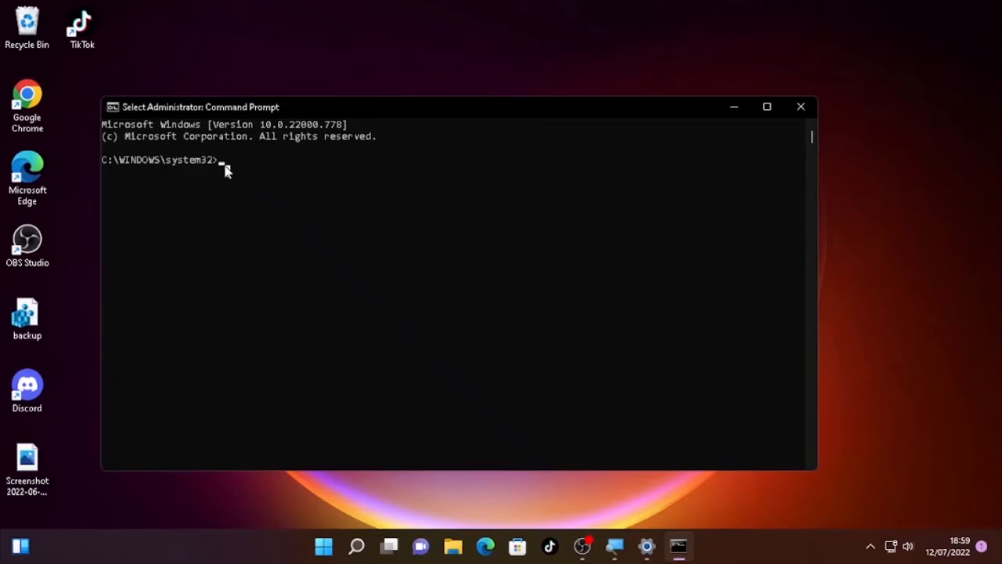
Step: Run the sfc /scannow system file check
text(sfc /)
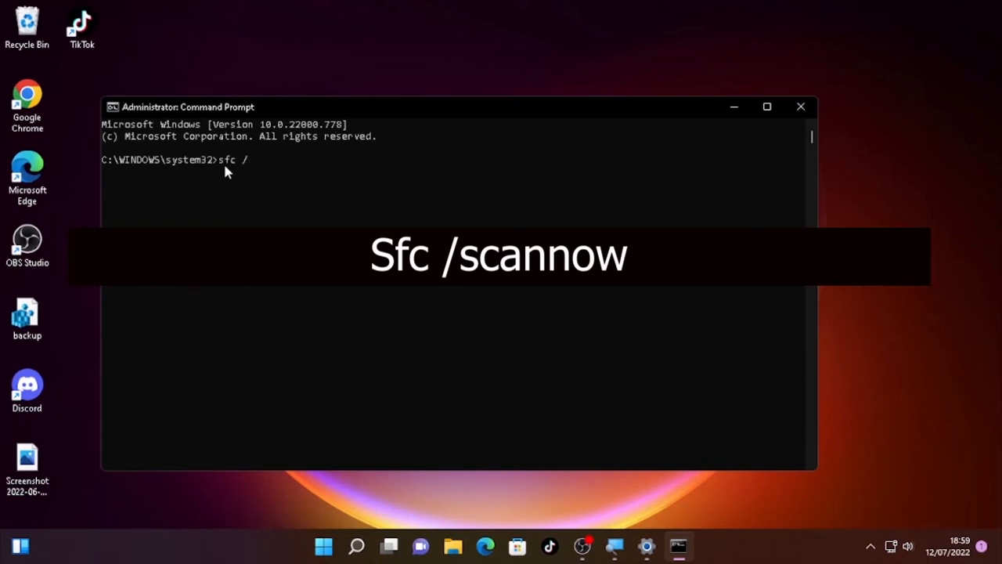
text(scanno)
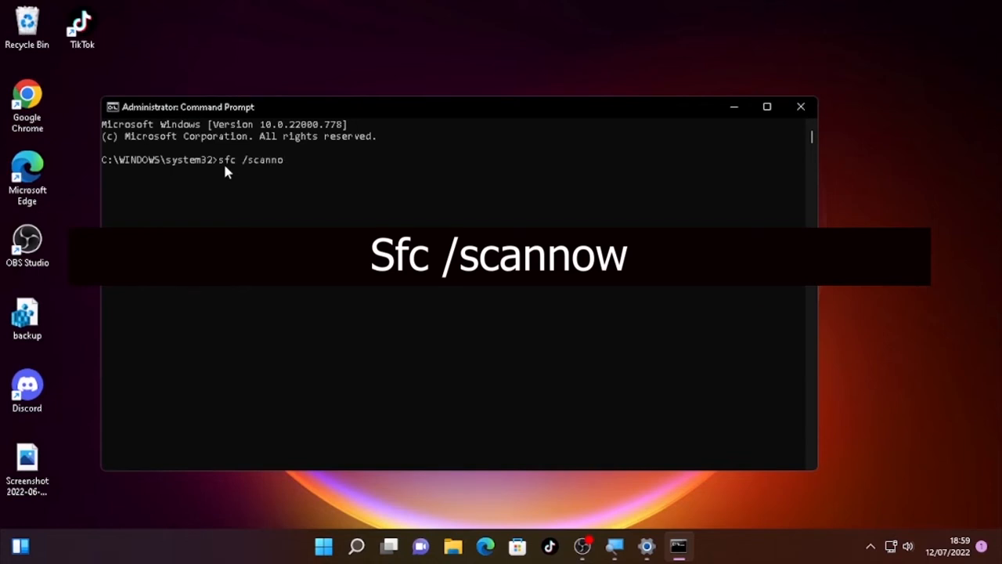
text(w)
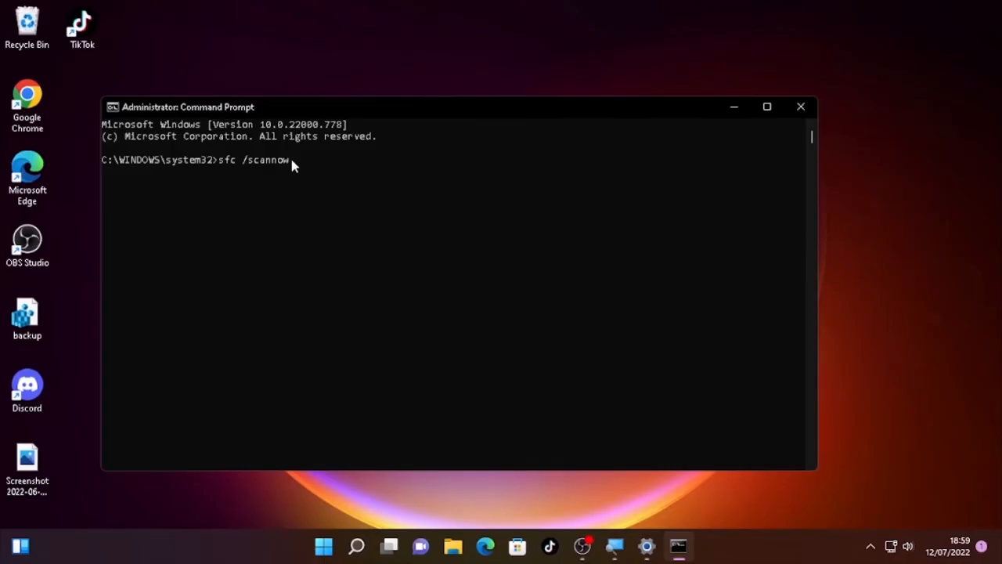
key(Return)
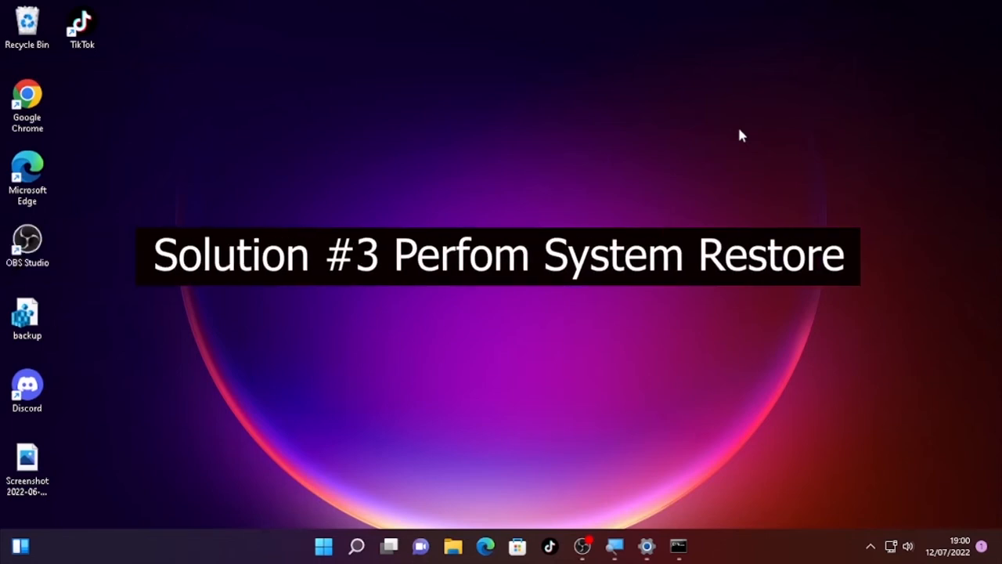
Step: Search 'system restore' and reach System Properties' System Protection tab
click(357, 547)
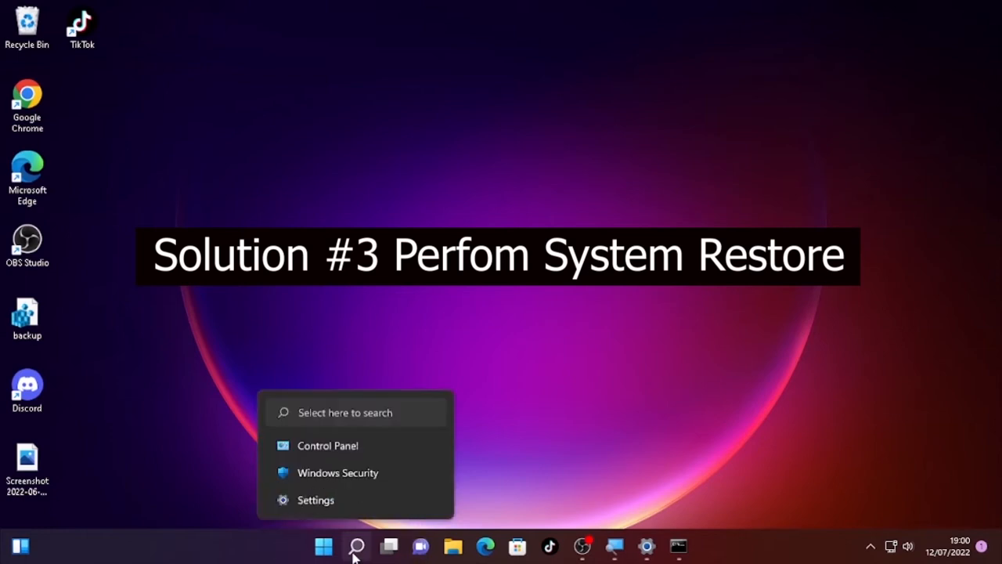
click(357, 547)
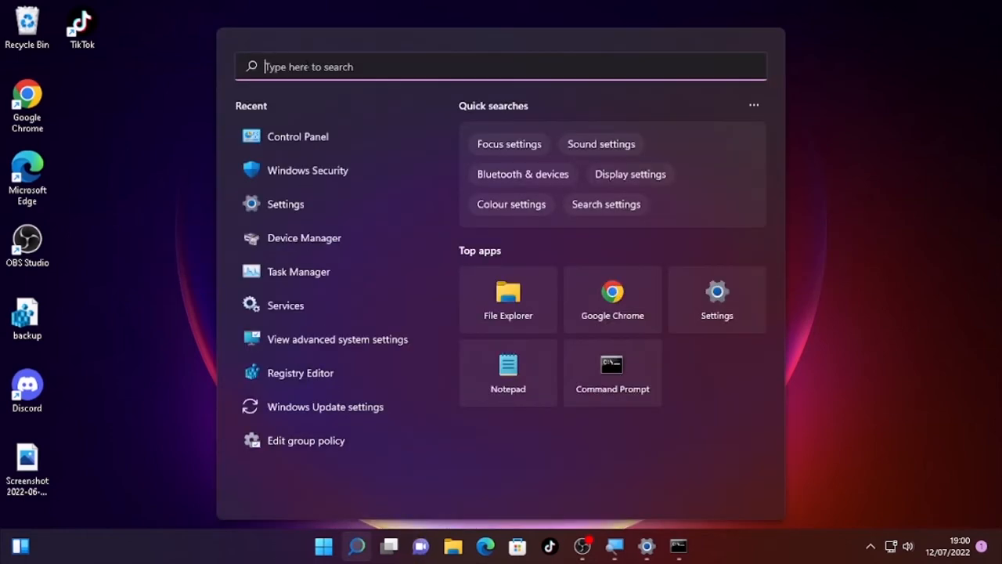
text(sy)
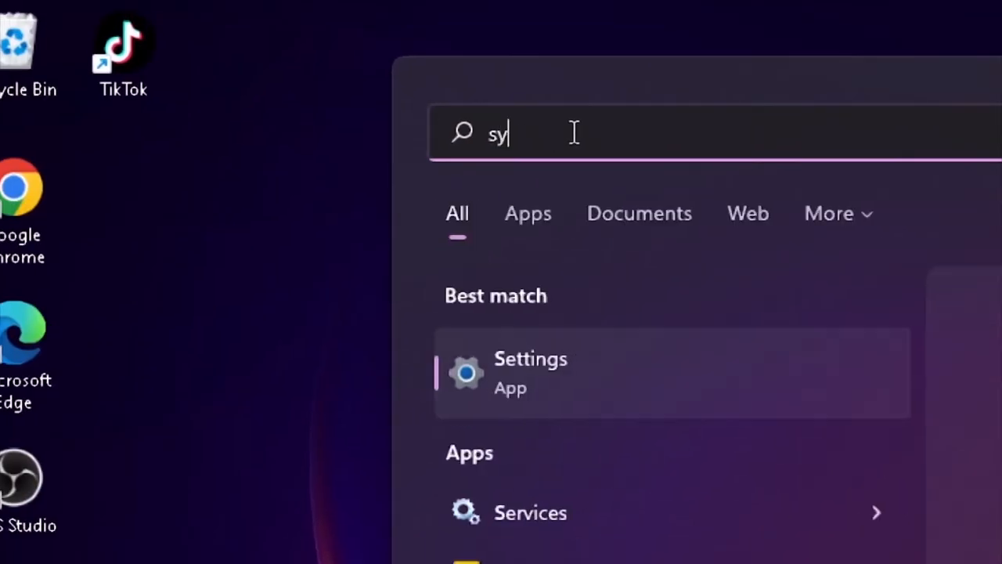
text(stem restore)
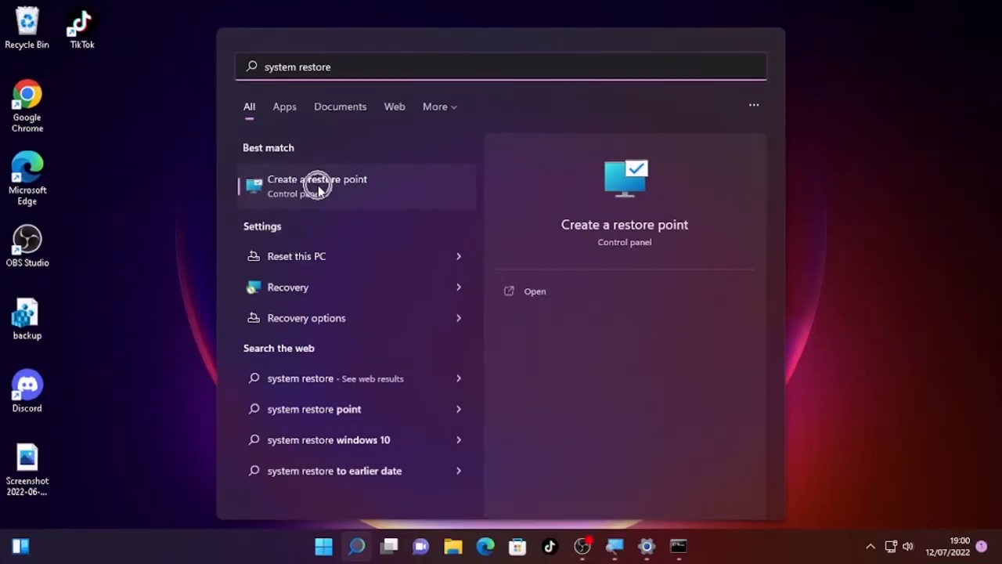
click(316, 185)
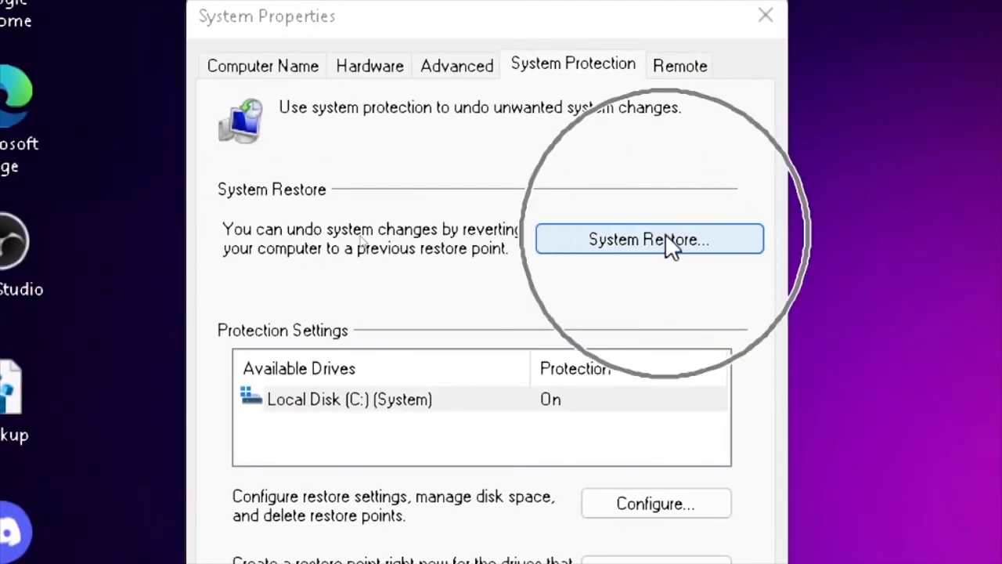
Step: Start System Restore and select the Automatic Restore Point from 11/07/2022
click(648, 239)
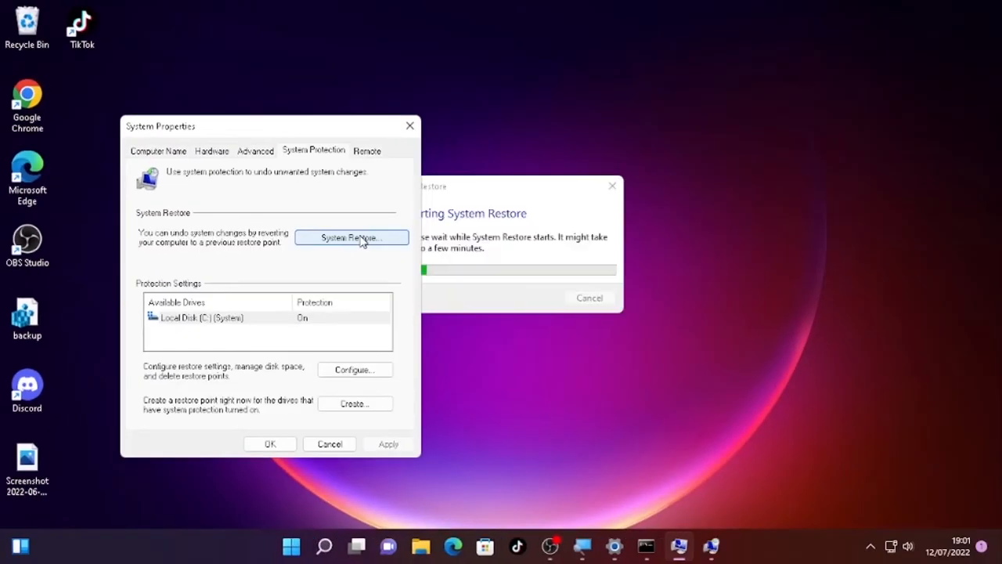
click(350, 238)
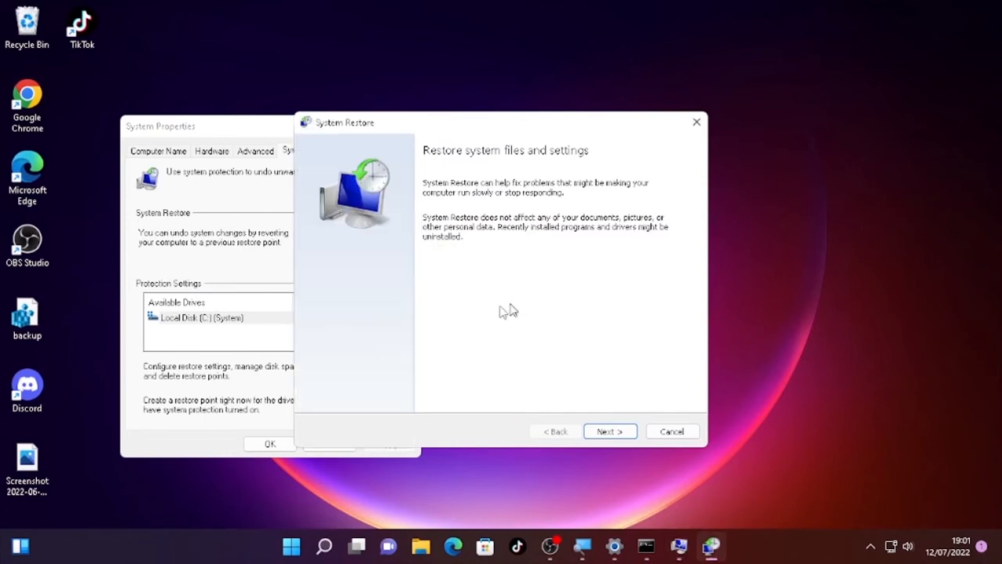
mouse_move(597, 191)
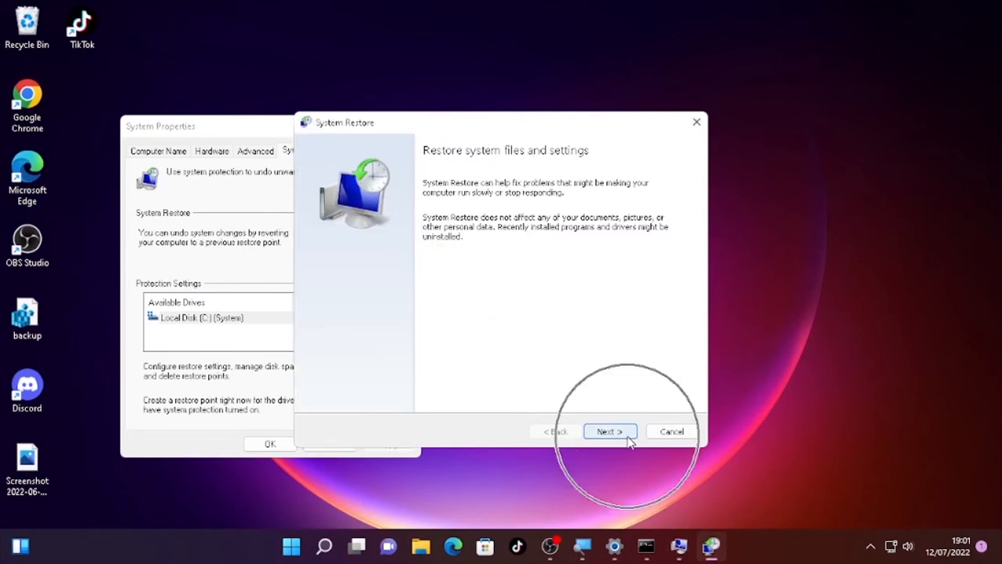
click(610, 432)
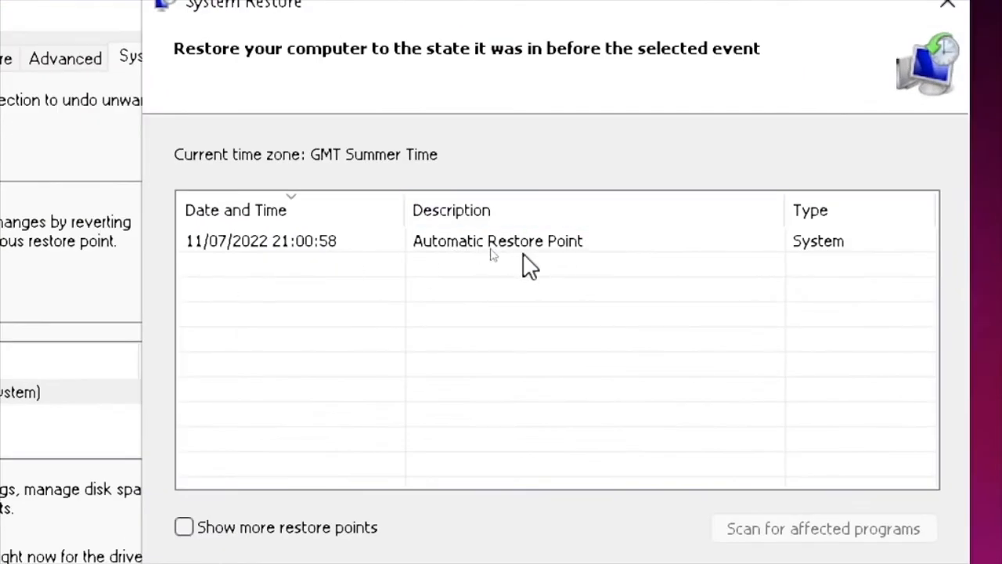
mouse_move(180, 274)
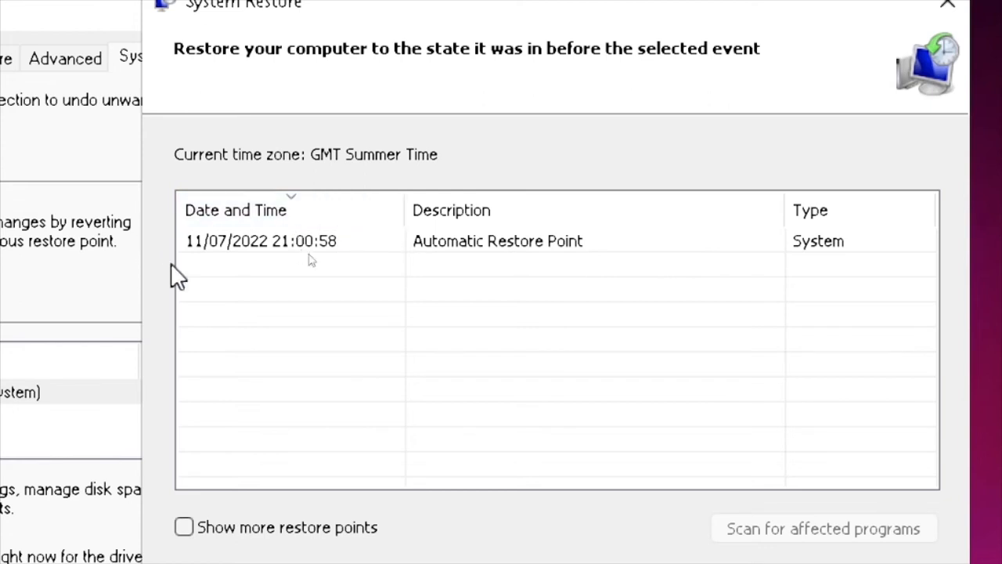
mouse_move(276, 389)
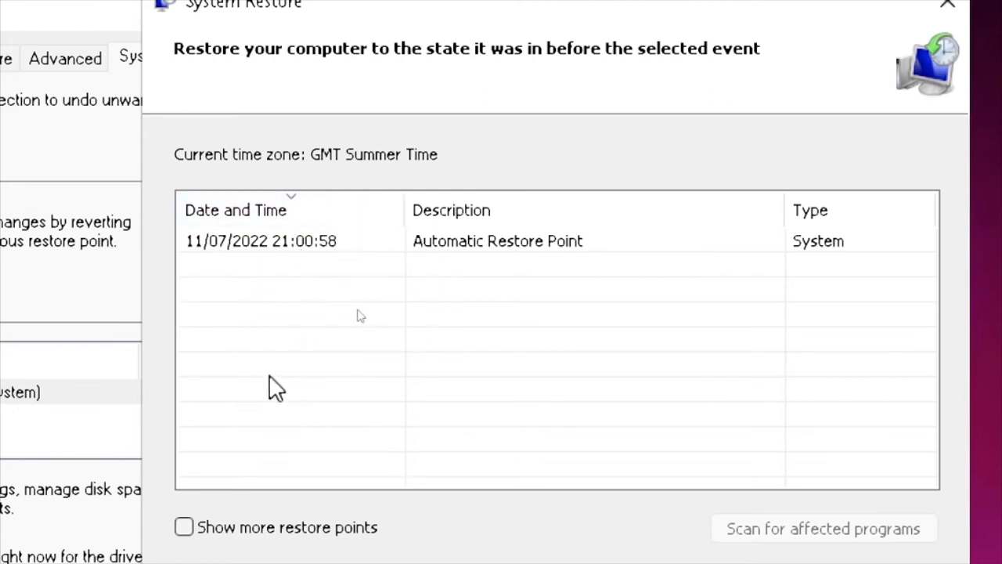
mouse_move(295, 278)
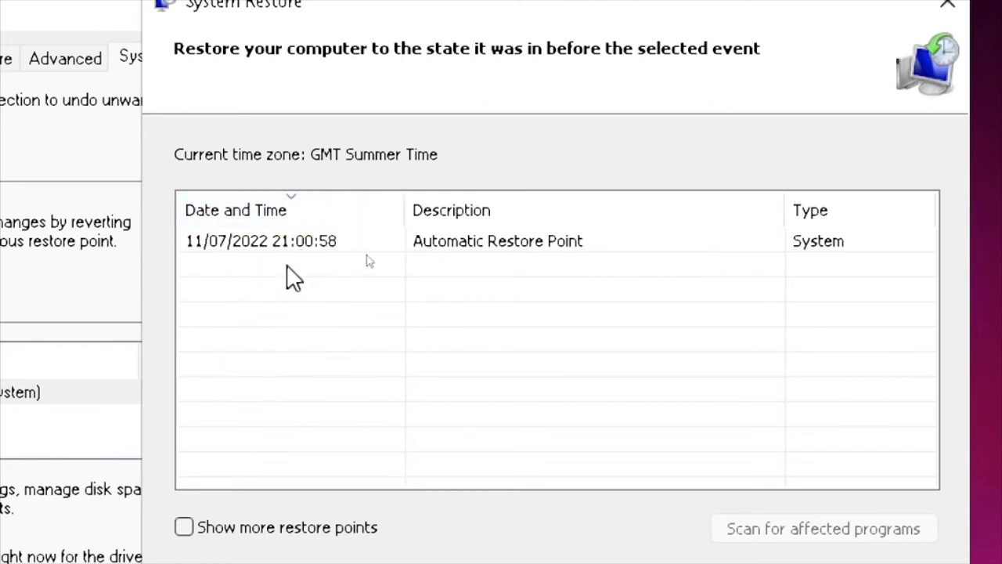
mouse_move(535, 274)
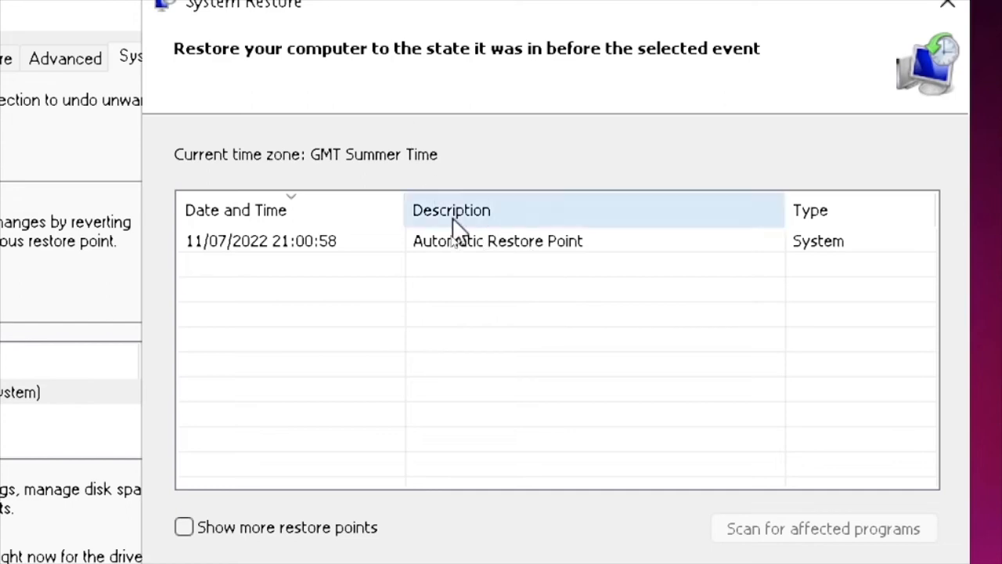
click(498, 241)
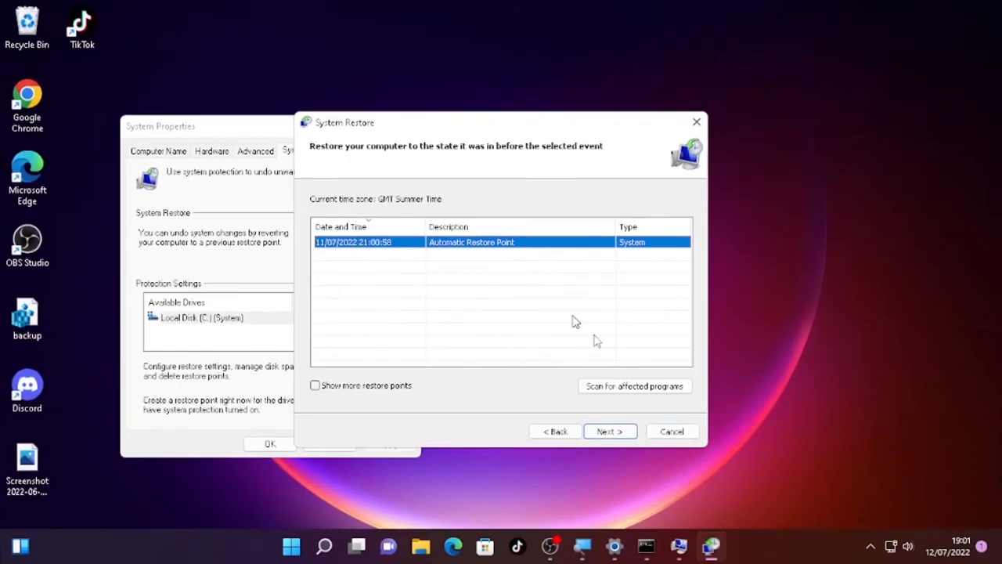
mouse_move(610, 432)
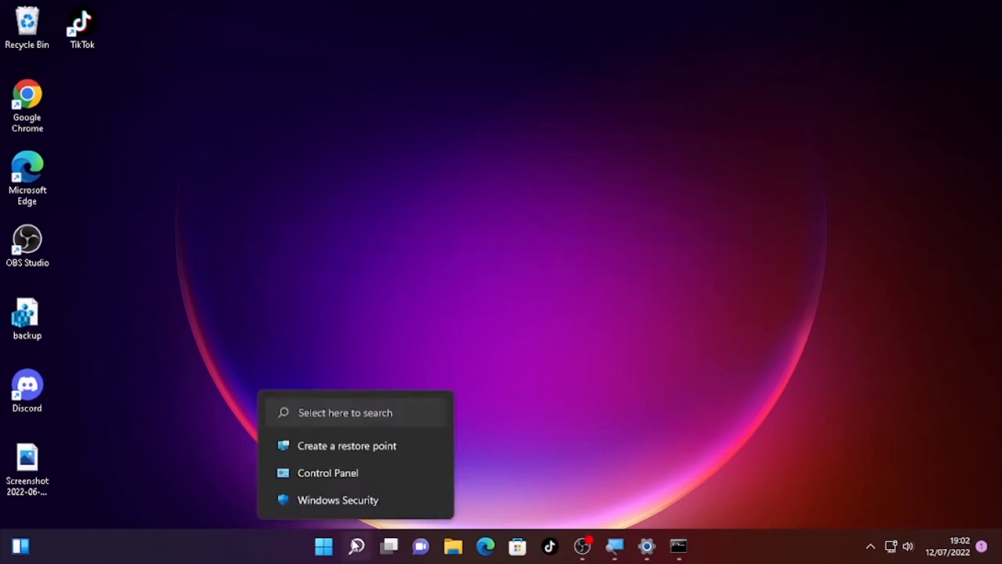
Step: Launch Settings from search and scroll System to the Recovery entry
click(356, 547)
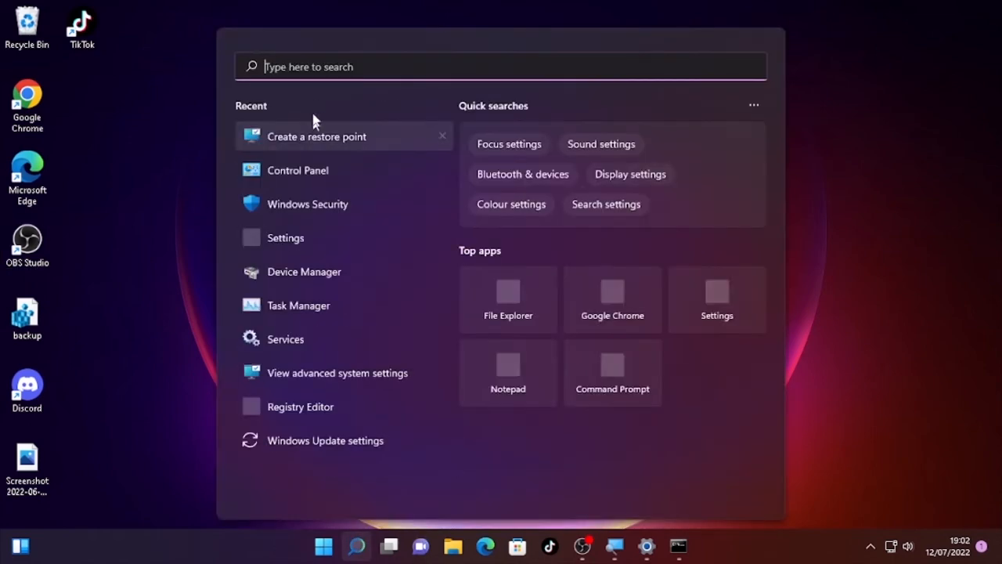
text(settings)
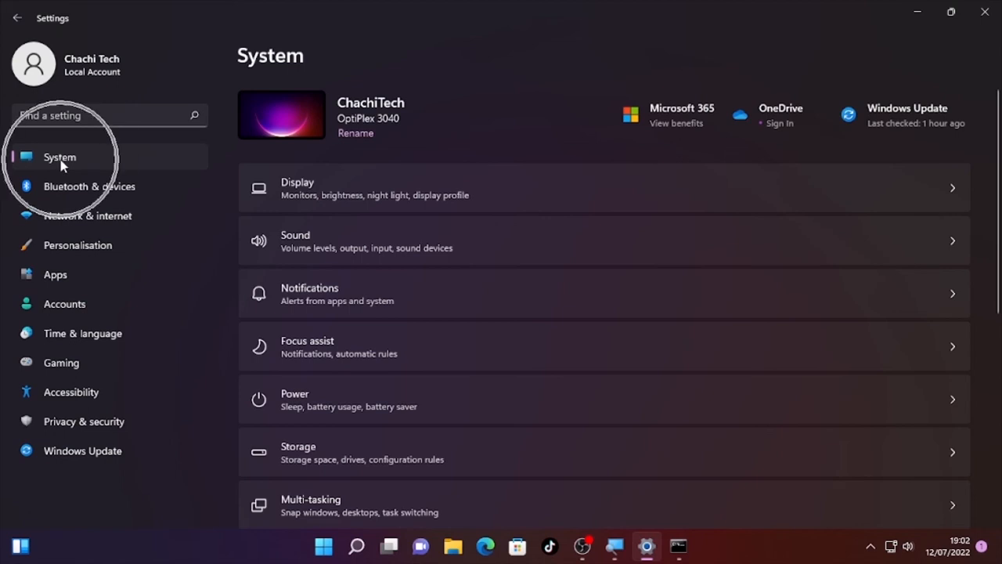
scroll(down, 3)
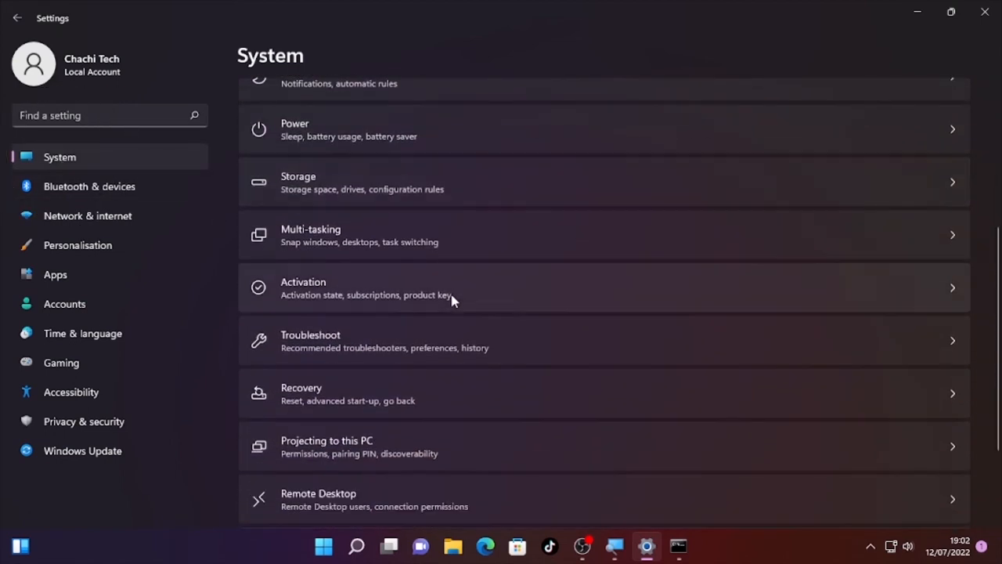
scroll(down, 3)
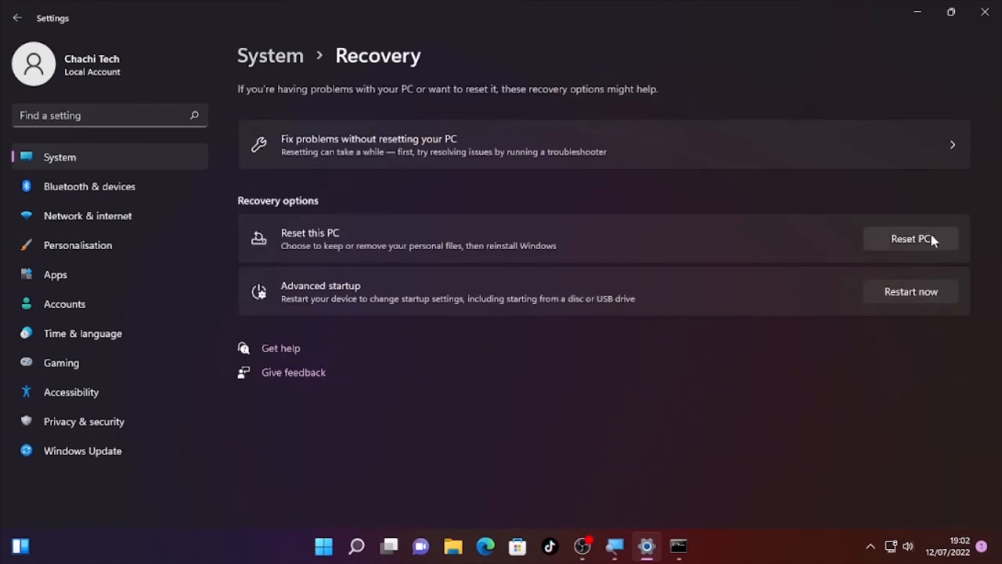
Step: Show Reset this PC's Keep my files / Remove everything choices, then cancel
click(603, 366)
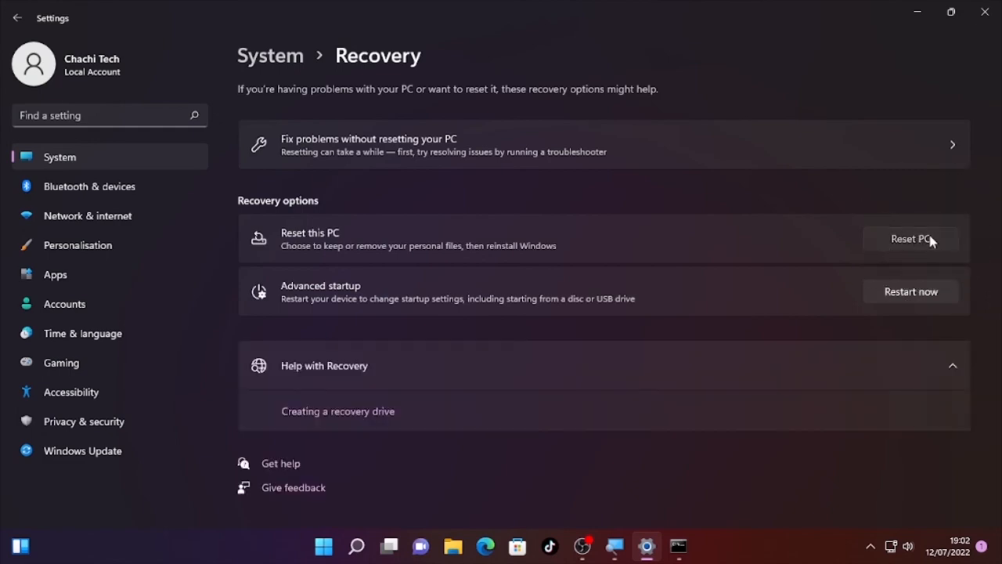
click(912, 238)
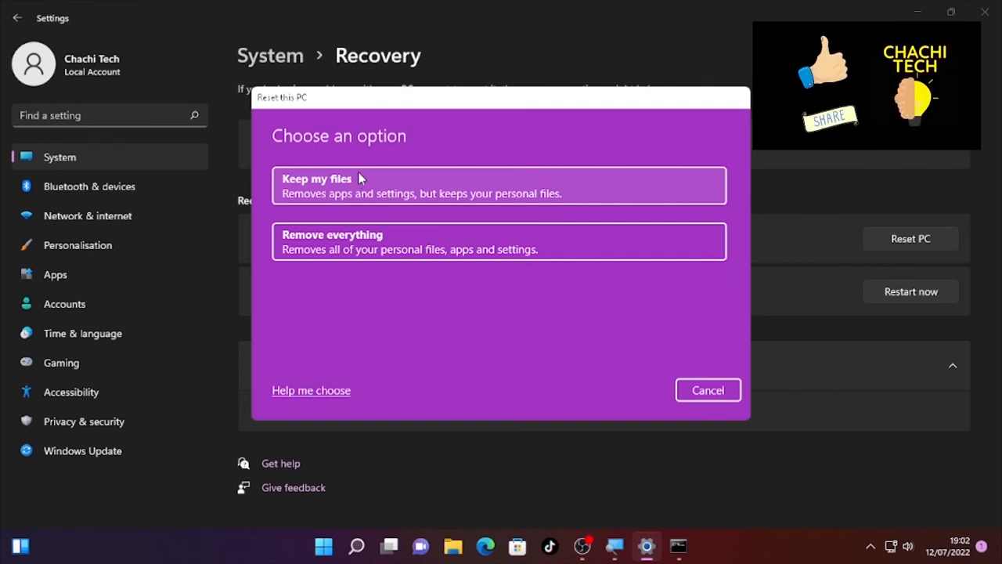
mouse_move(736, 113)
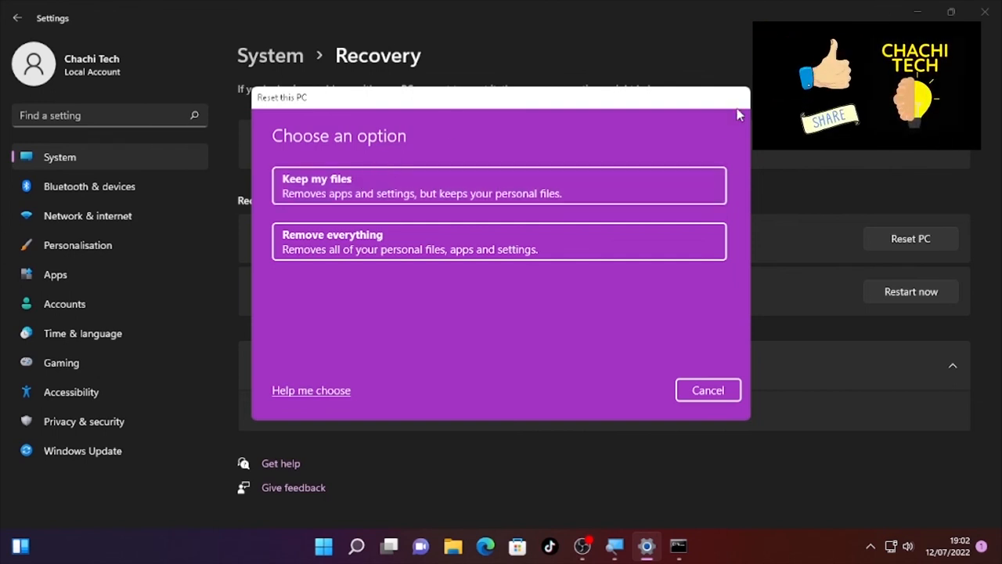
click(708, 390)
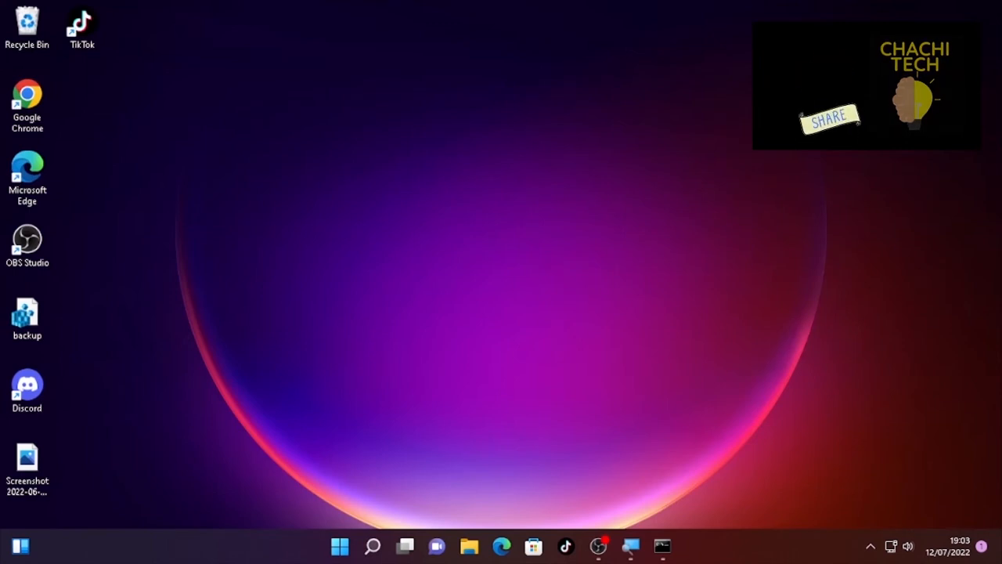